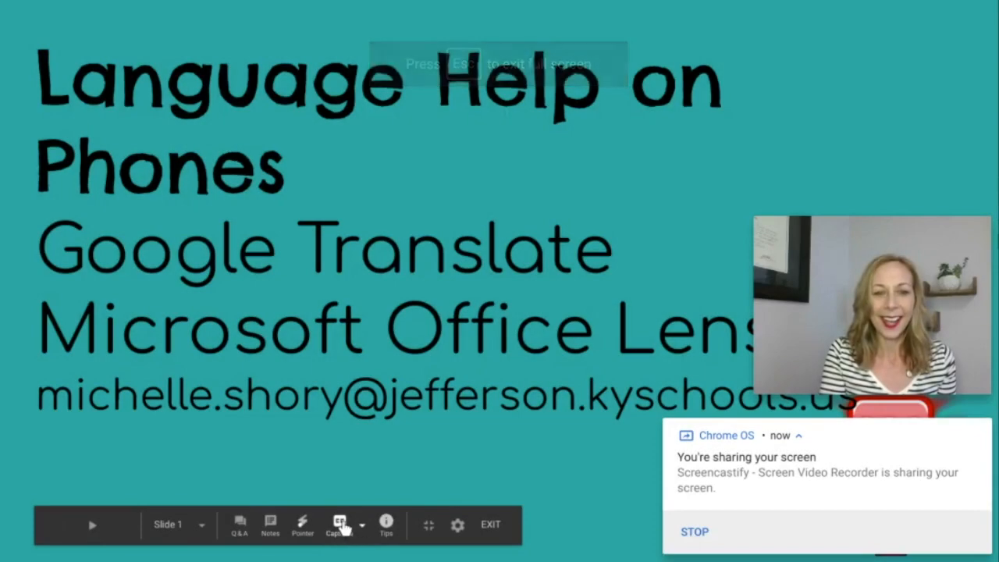
Exit the full-screen slideshow back to the Language Help on Phones title slide
click(339, 522)
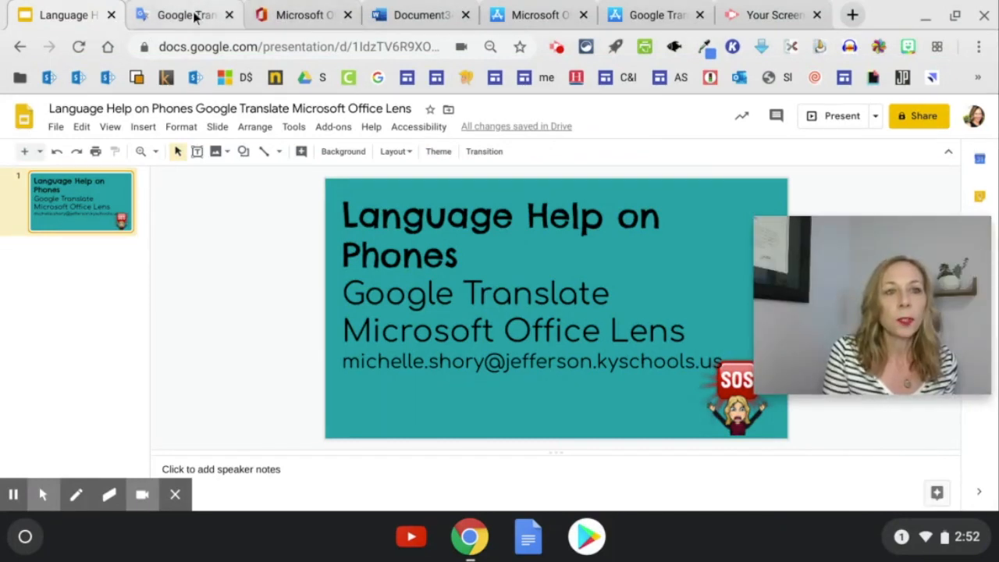
Switch to Google Translate and clear the sample movie sentence from the source box
click(183, 15)
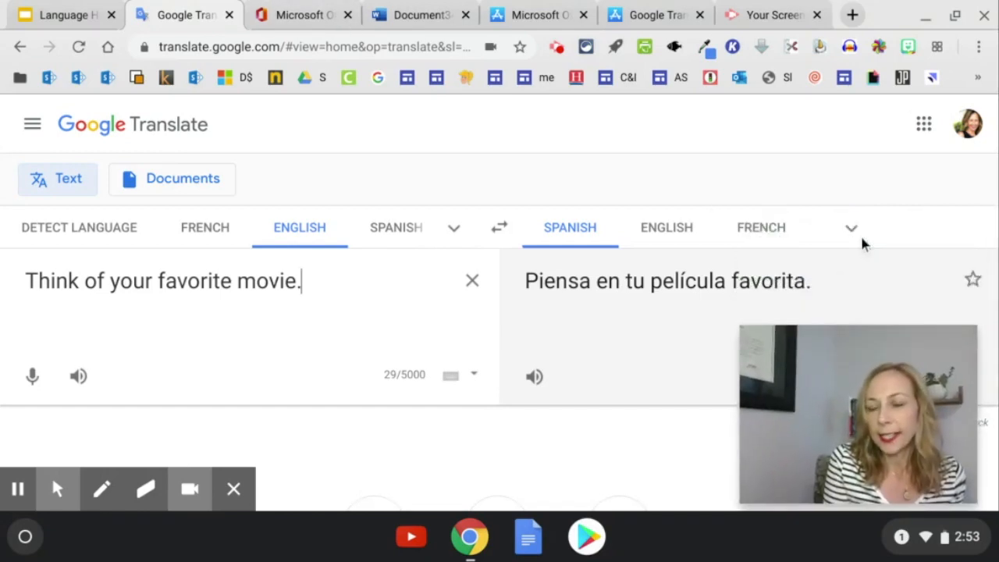
mouse_move(604, 304)
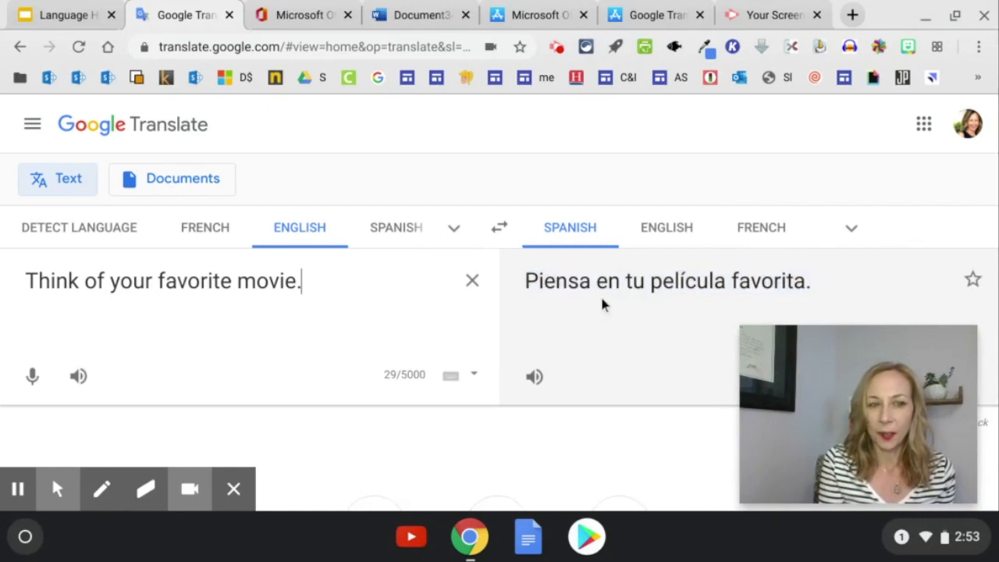
click(472, 280)
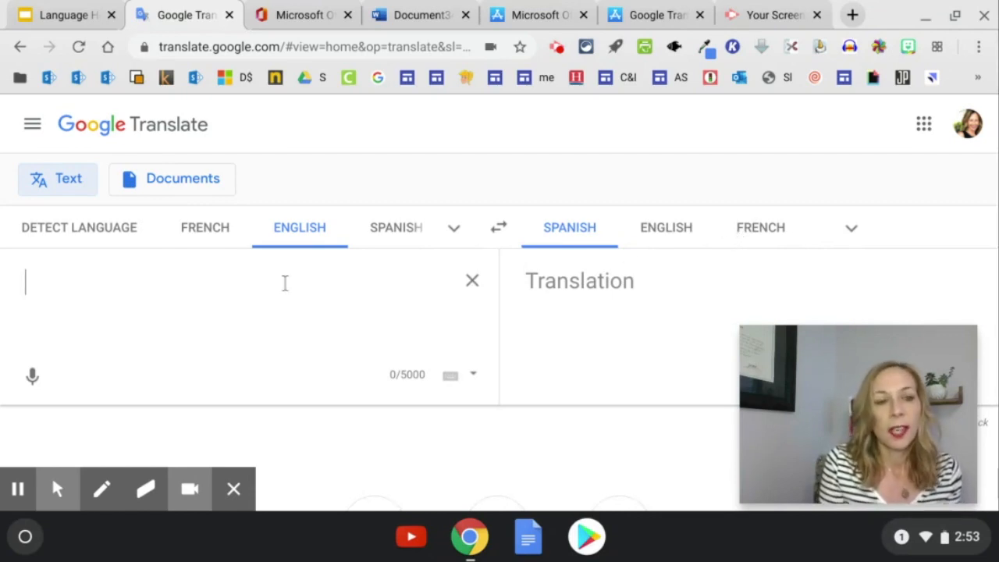
mouse_move(32, 376)
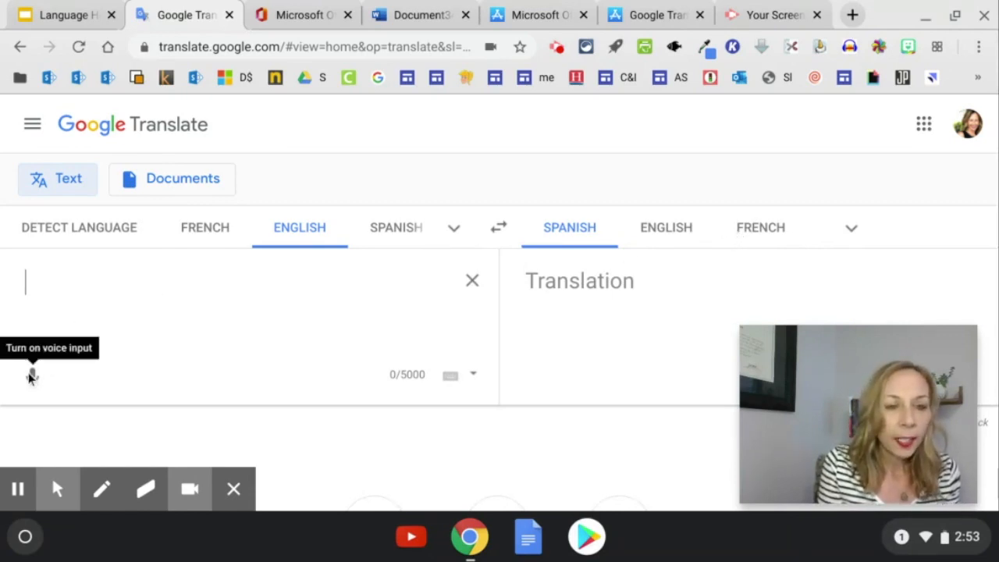
Dictate 'think of your favorite movie.' by voice for translation into Spanish
click(32, 374)
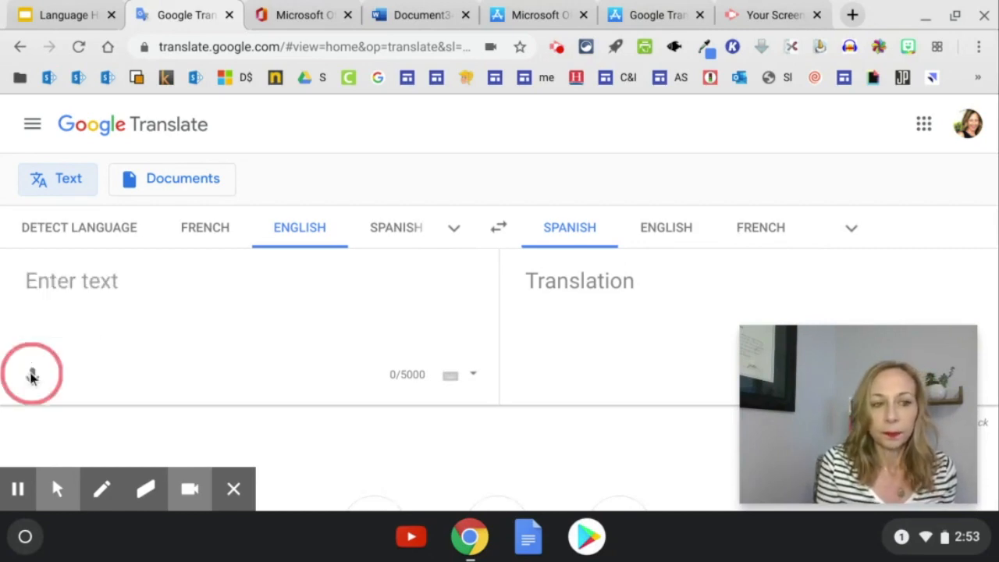
text(Bank of)
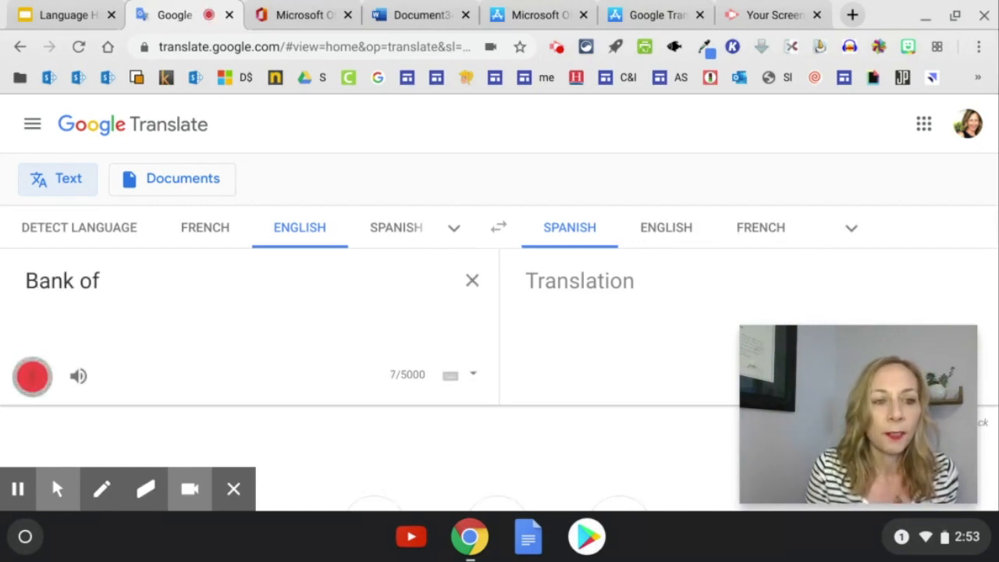
text(think of your favorite movie.)
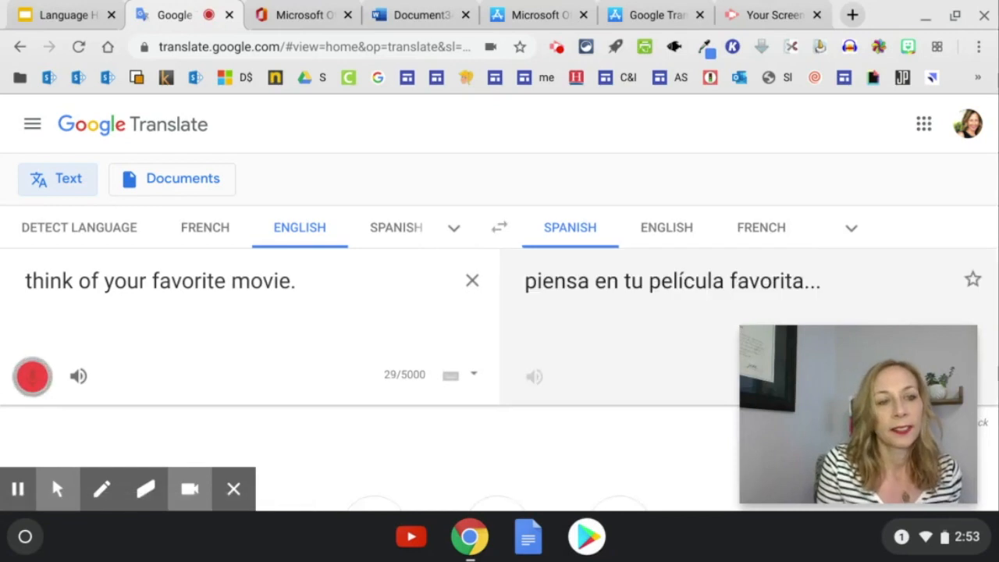
click(32, 376)
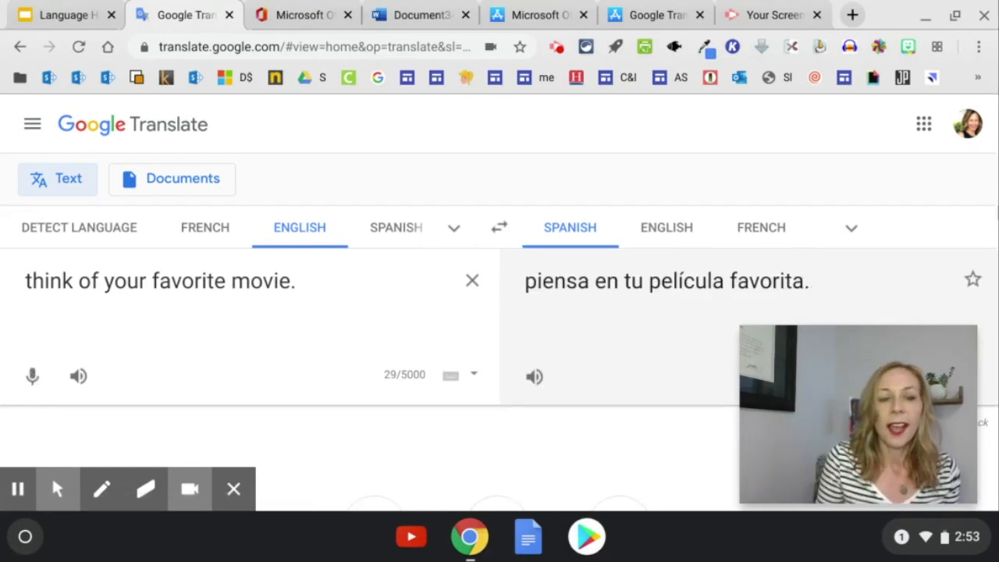
Listen to the sentence read aloud, then move to the Office 365 home page
click(78, 376)
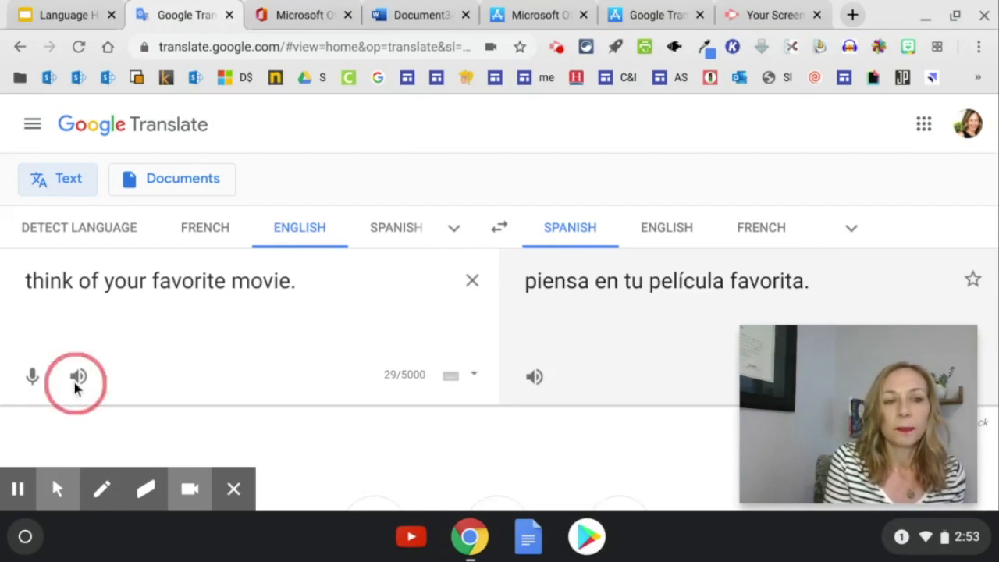
click(78, 376)
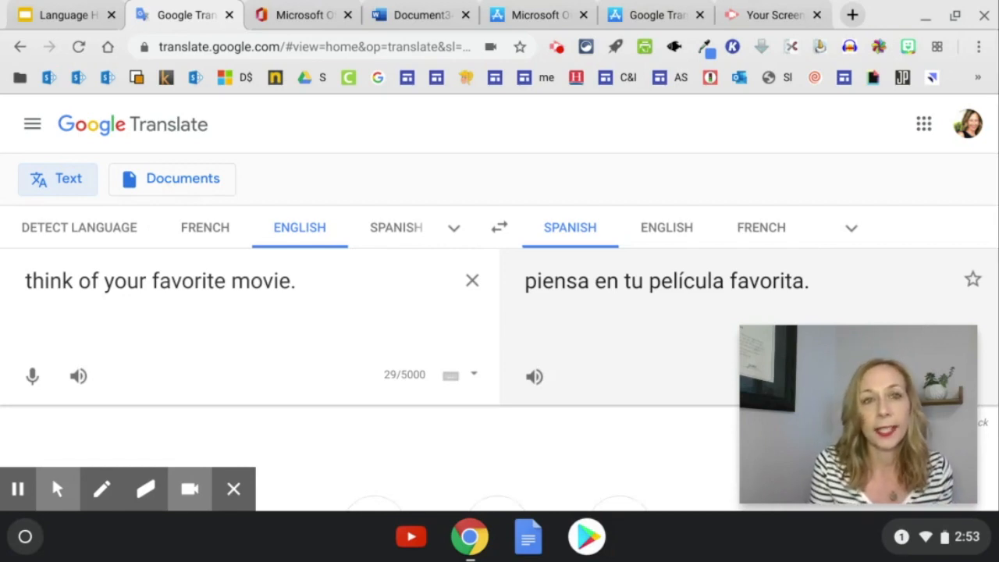
click(302, 14)
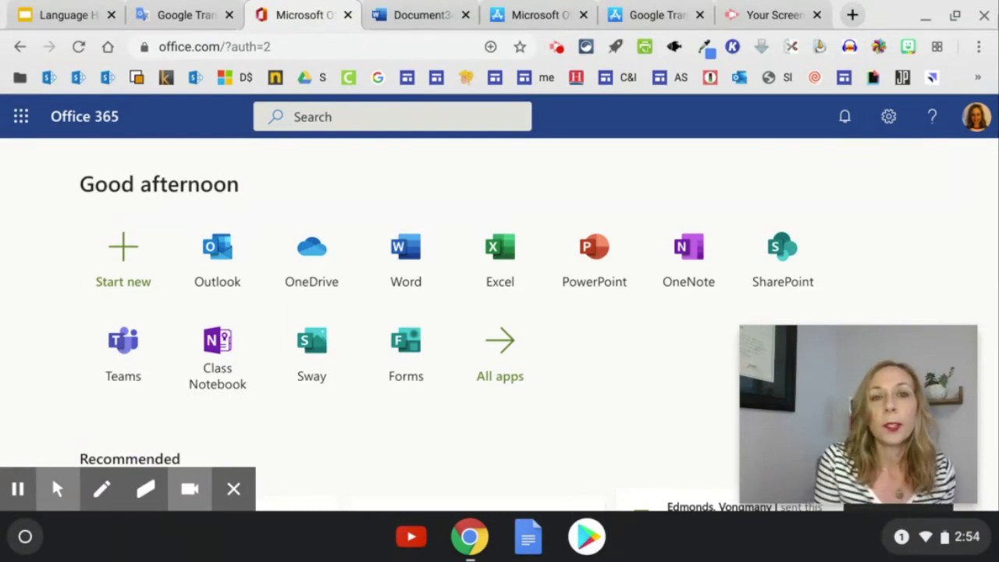
mouse_move(422, 15)
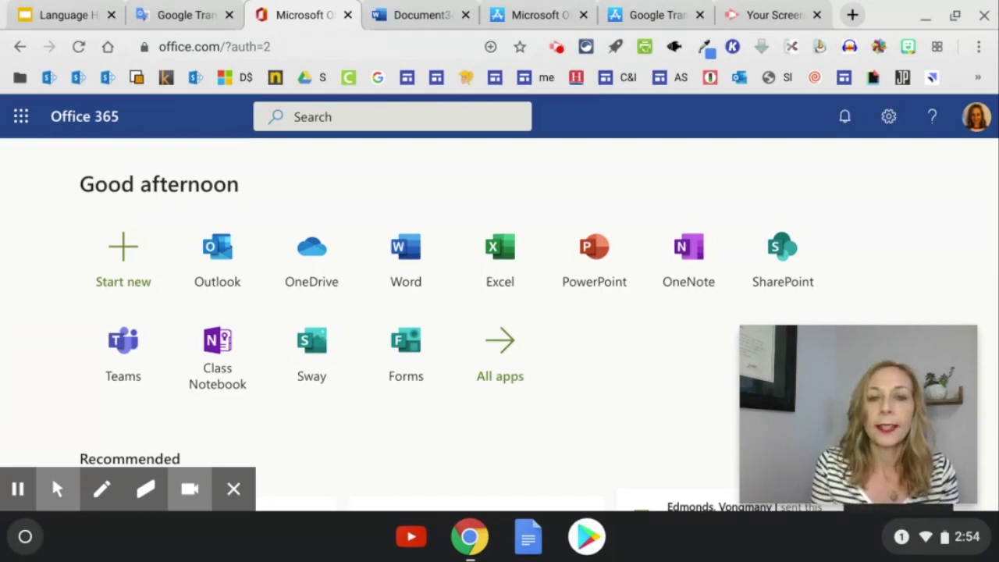
mouse_move(405, 258)
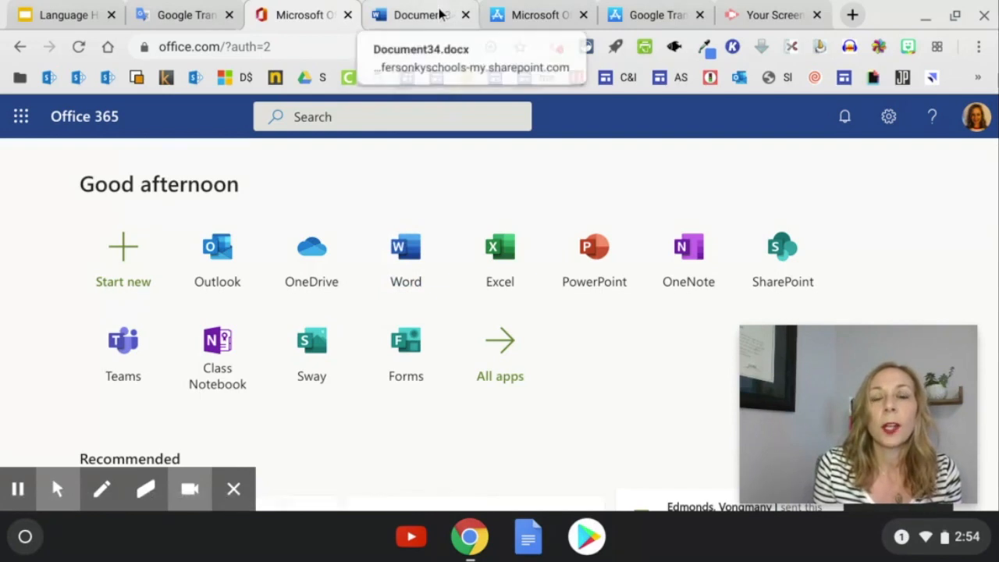
Show Document34 with the movie sentence in Immersive Reader
click(419, 14)
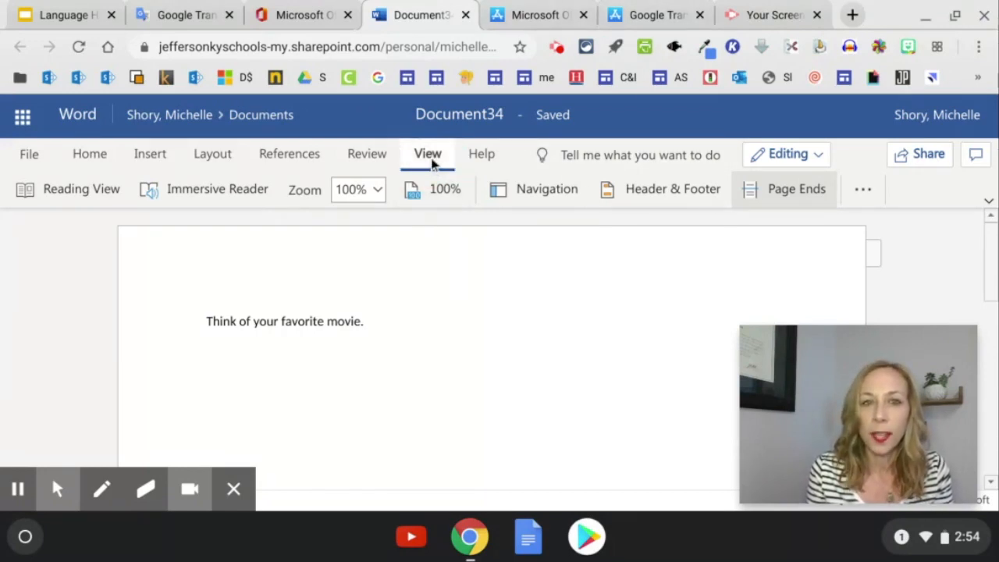
mouse_move(217, 189)
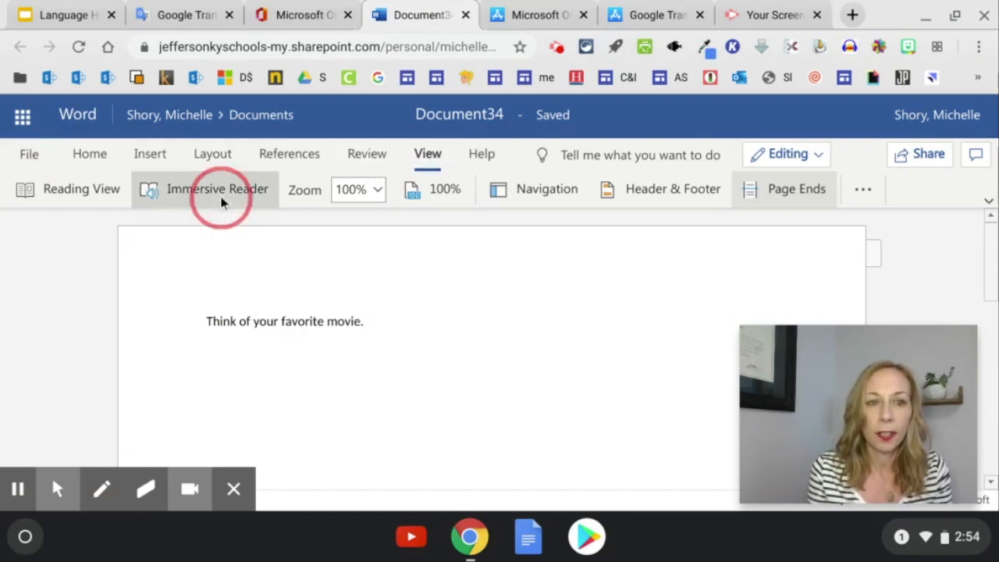
click(217, 189)
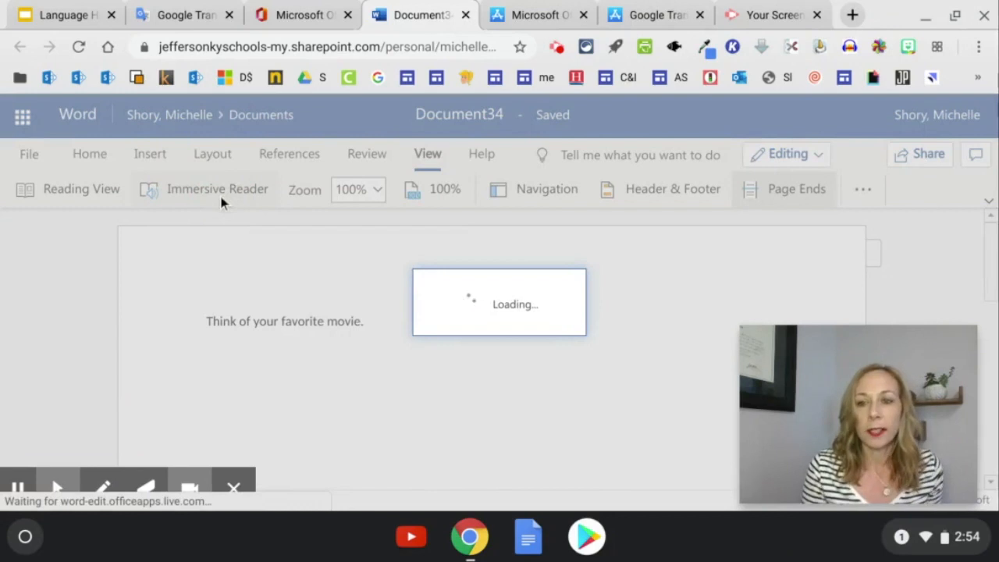
click(217, 189)
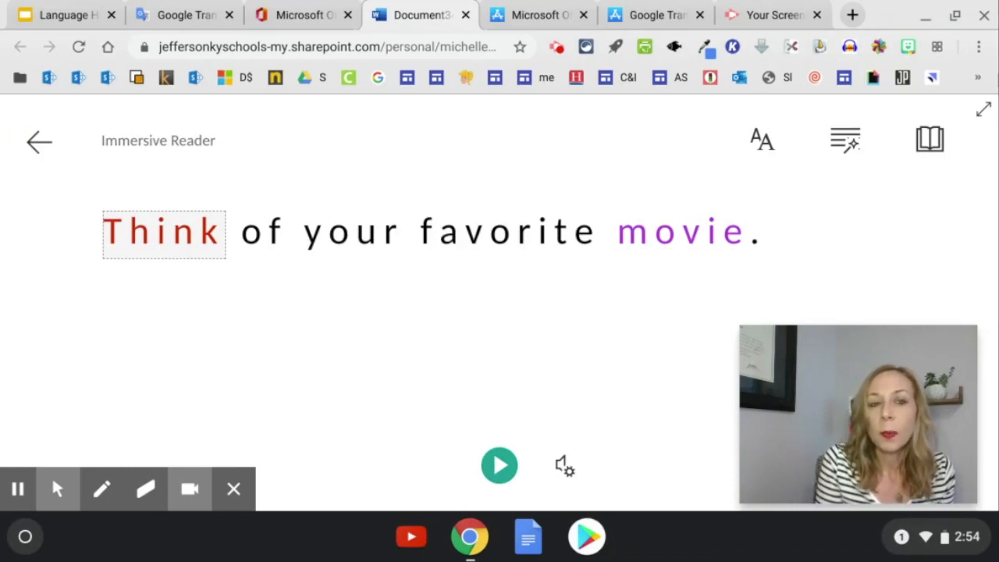
mouse_move(499, 465)
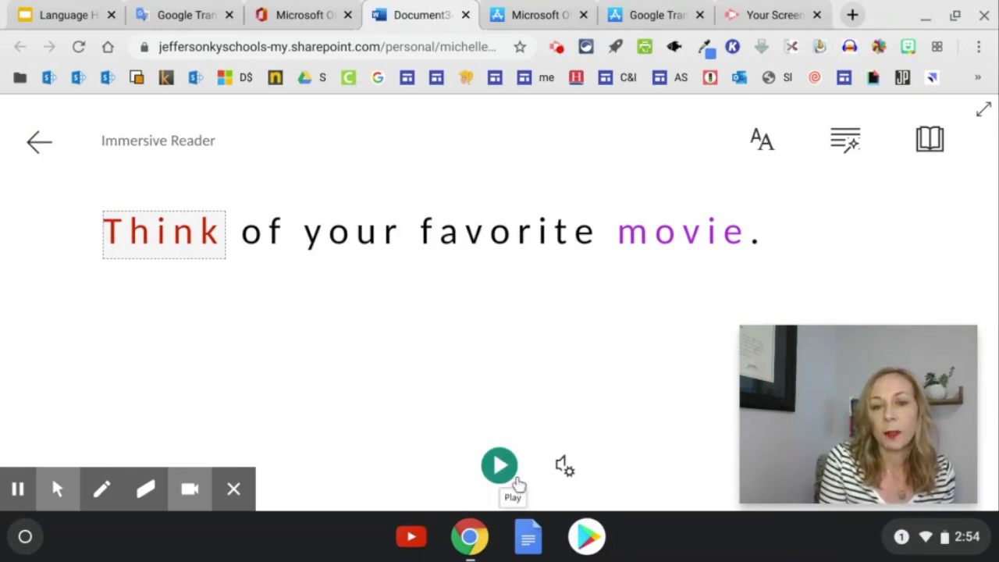
Have the sentence read aloud, pause it, and bring up the voice settings
click(500, 465)
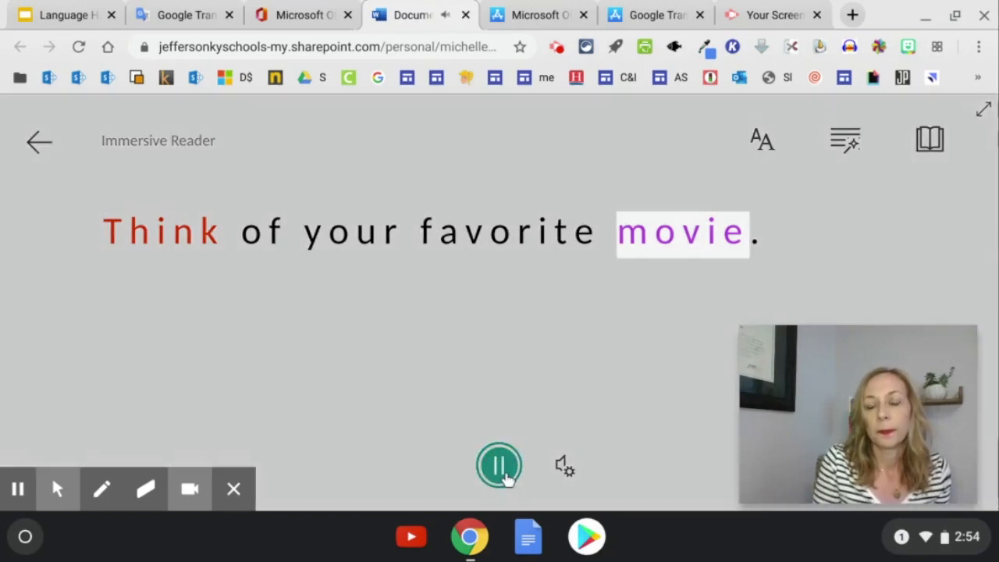
click(499, 465)
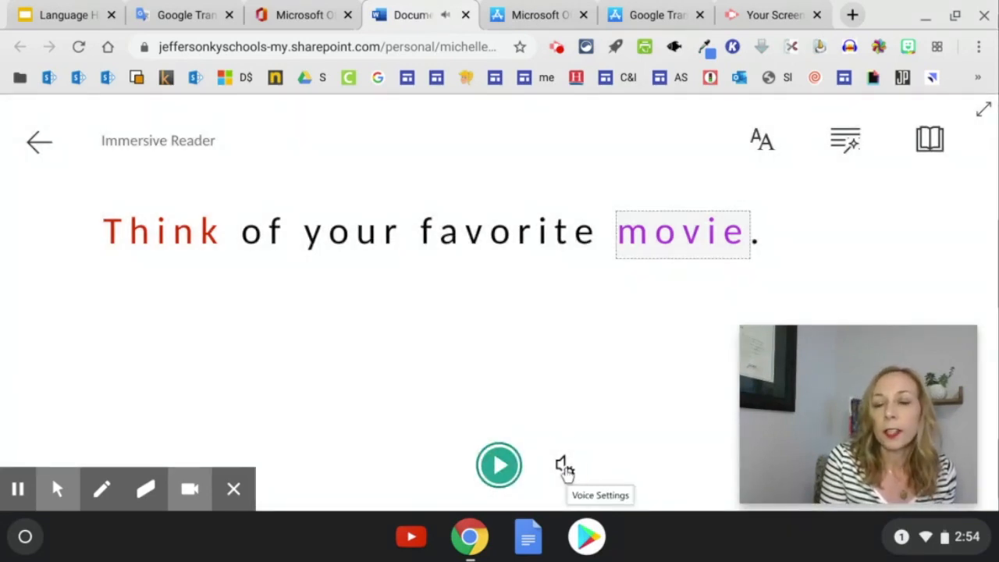
click(560, 464)
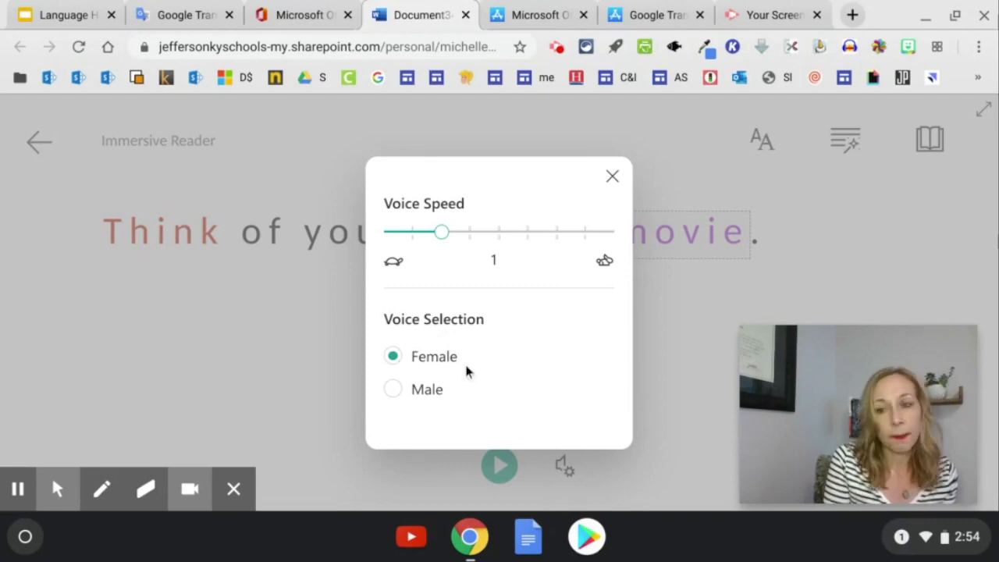
Close voice settings and review the parts-of-speech options with nouns and verbs coloured
click(612, 175)
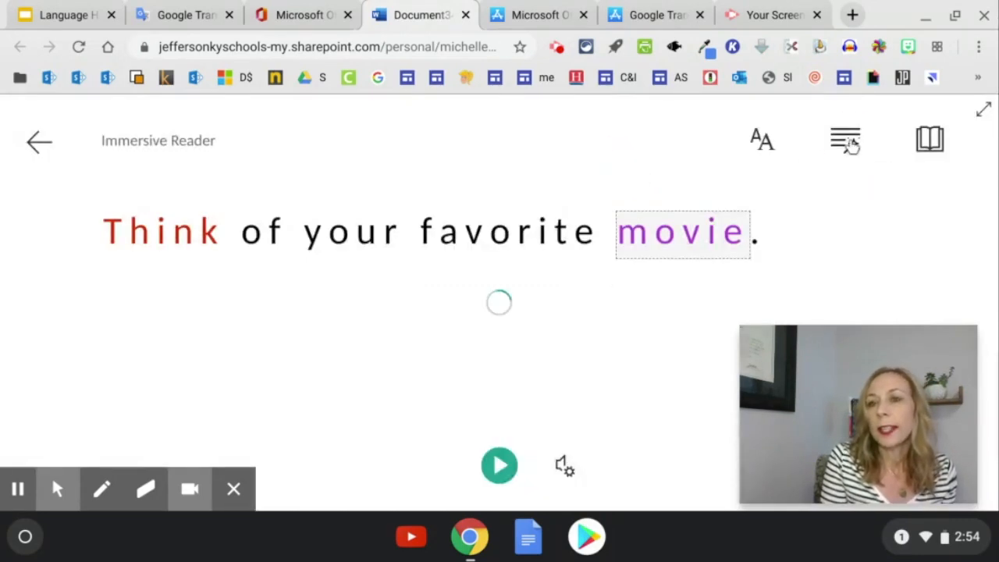
click(845, 140)
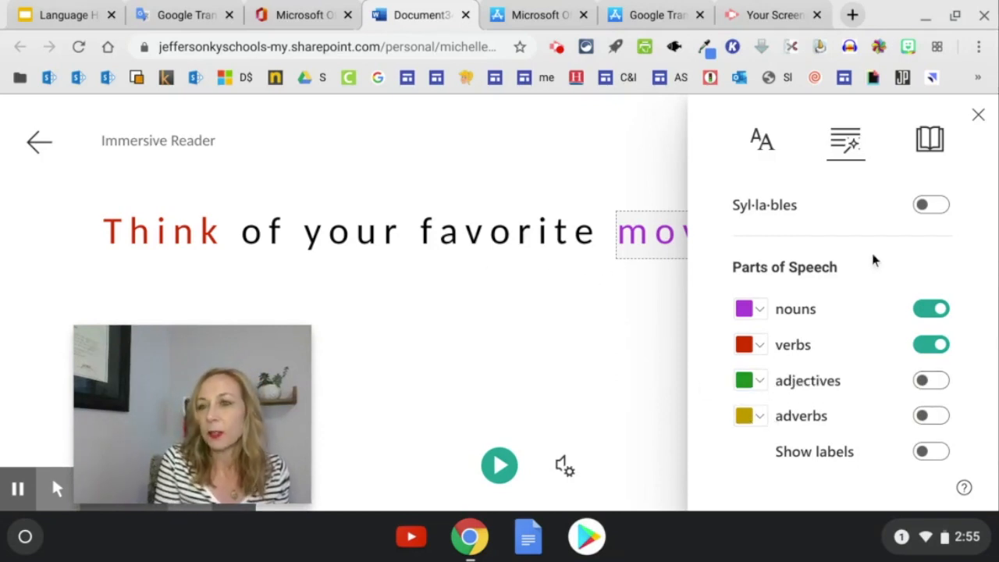
click(929, 141)
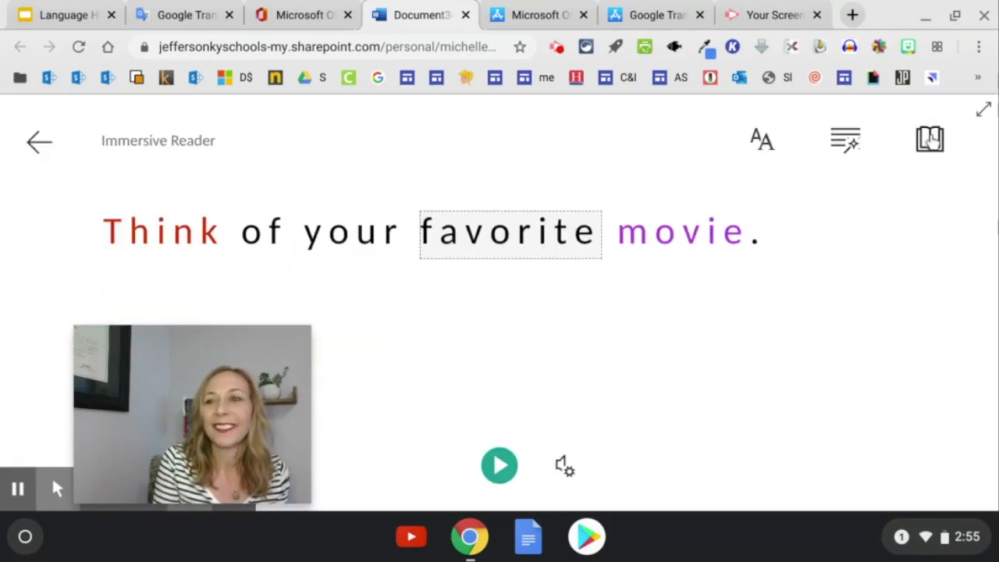
Translate the whole document into Arabic (Saudi Arabia) from Reading Preferences
click(929, 140)
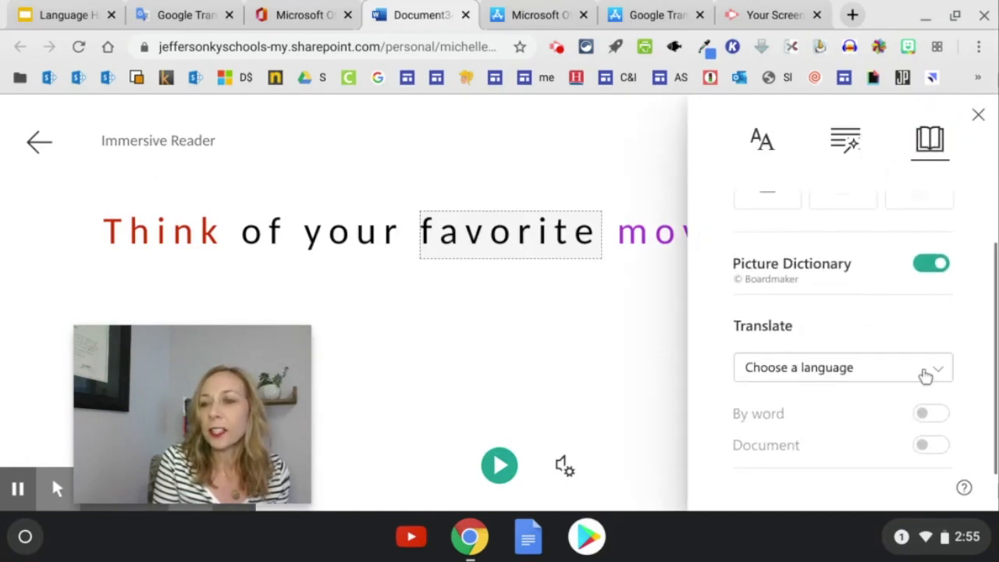
click(843, 367)
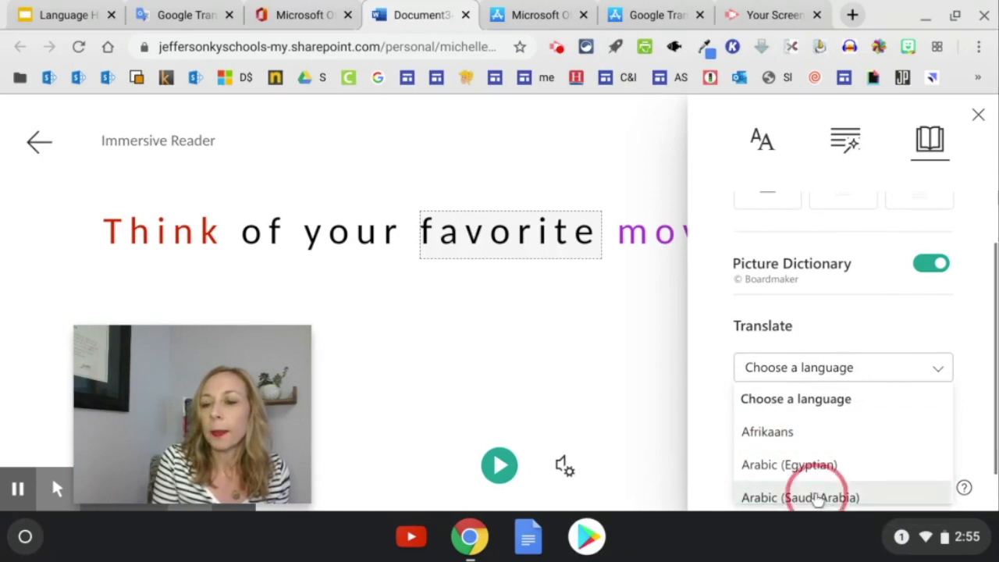
click(799, 497)
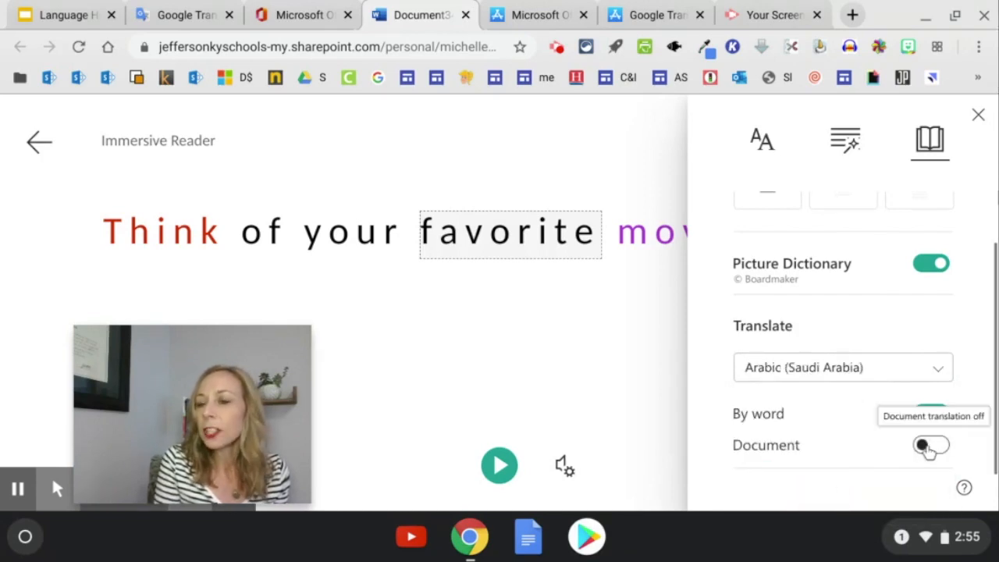
click(931, 413)
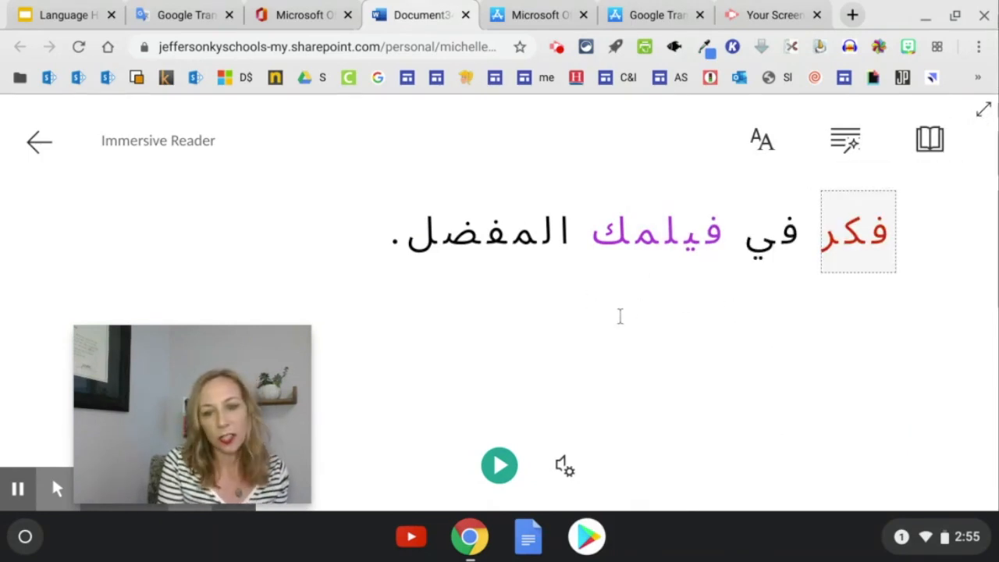
Read the Arabic sentence aloud, pause, and review voice speed and female/male voice options
click(499, 465)
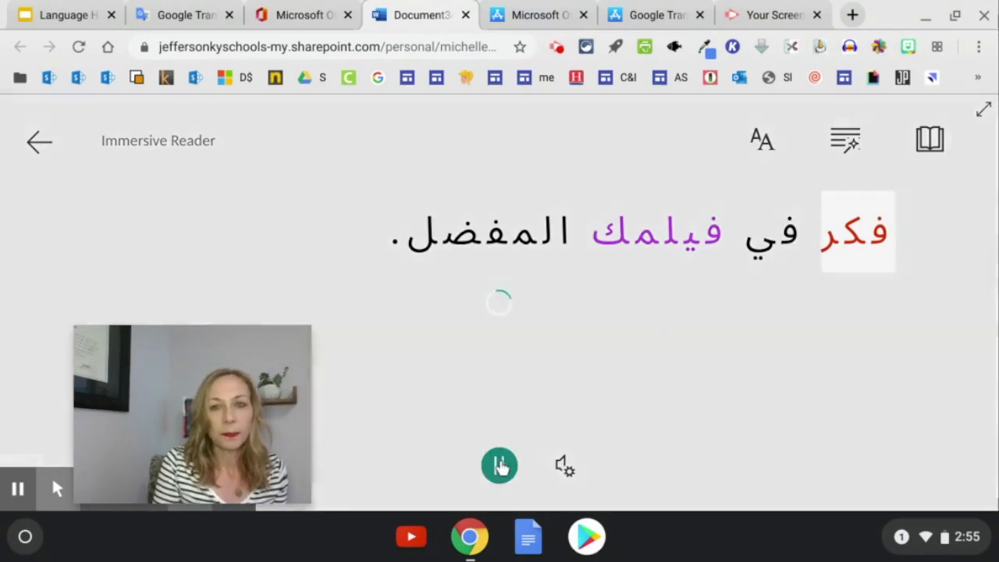
click(498, 465)
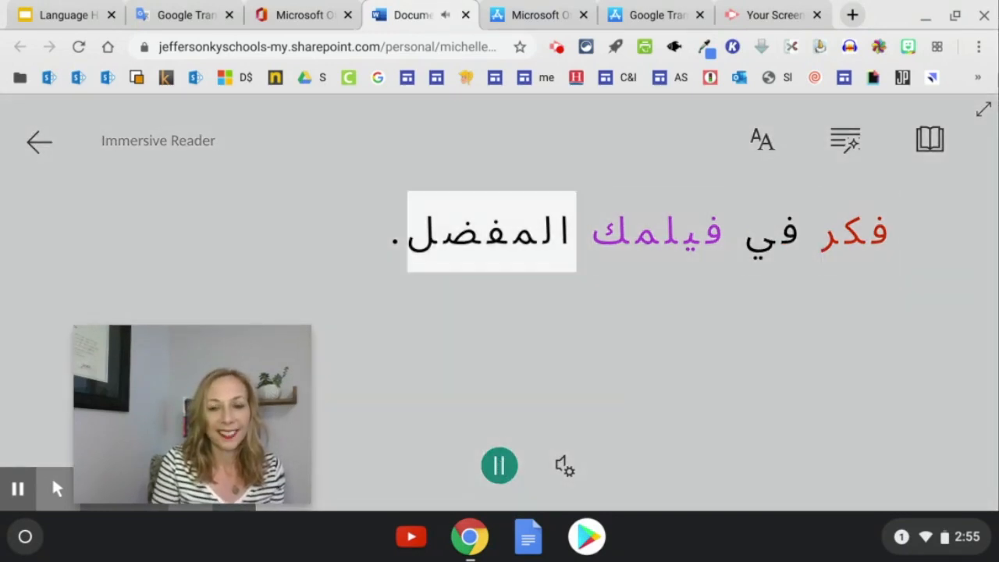
click(499, 465)
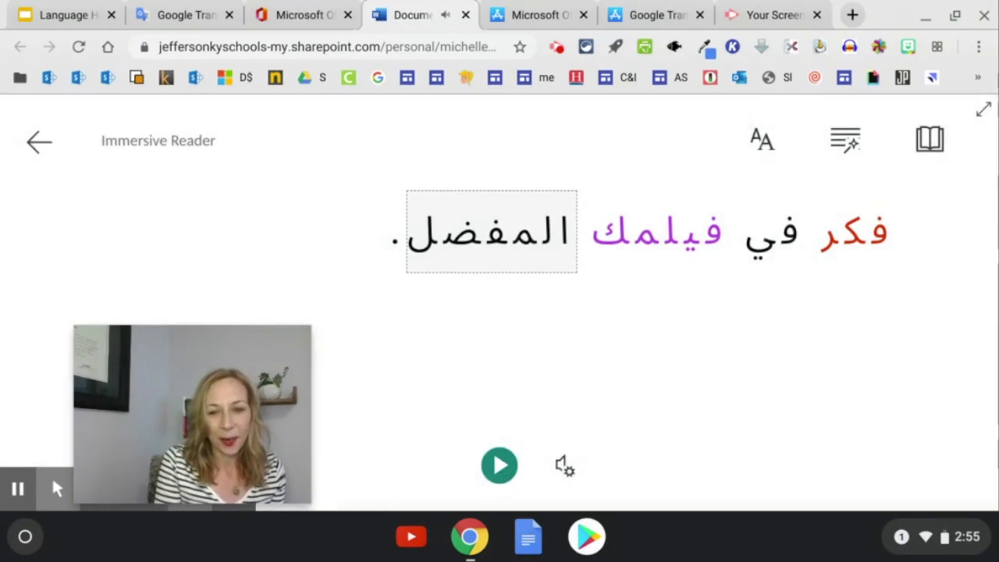
click(563, 464)
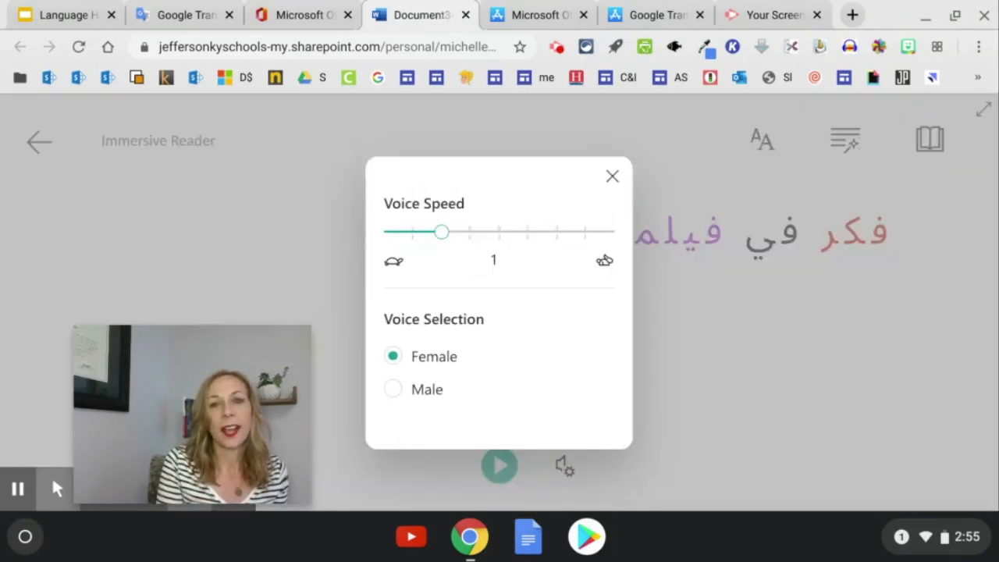
click(612, 176)
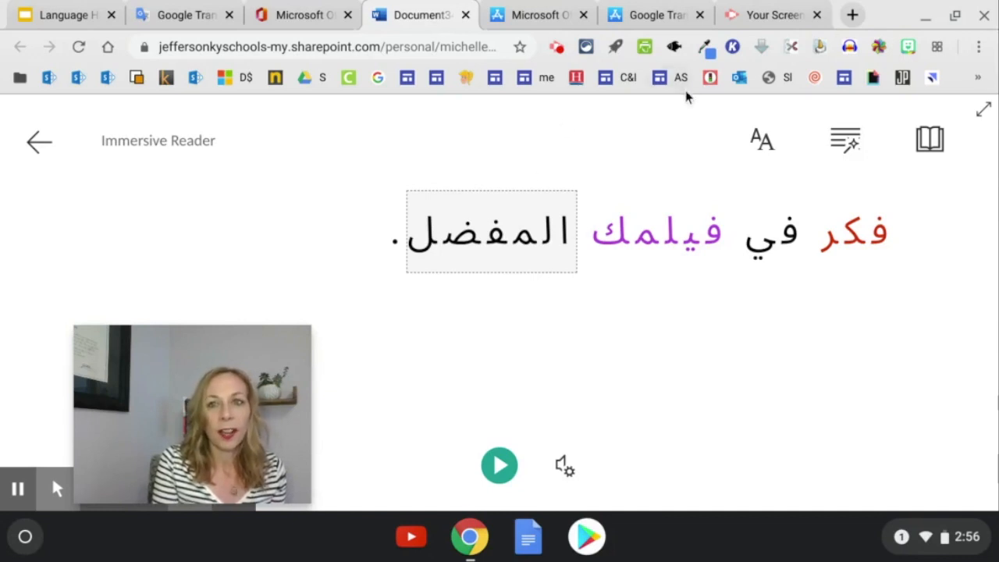
Show the Office Lens and Google Translate iPhone app listings in App Store Preview
click(537, 14)
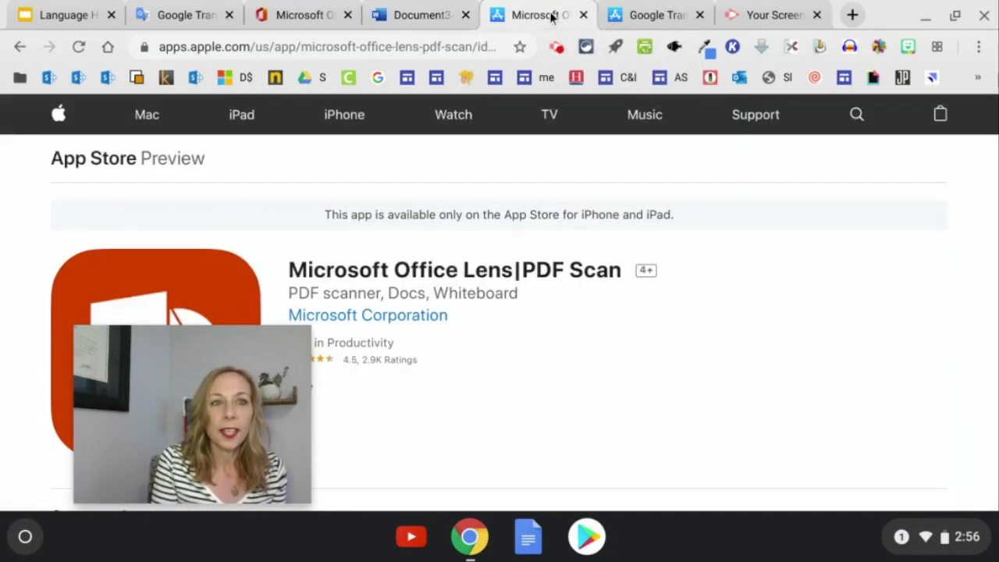
click(302, 14)
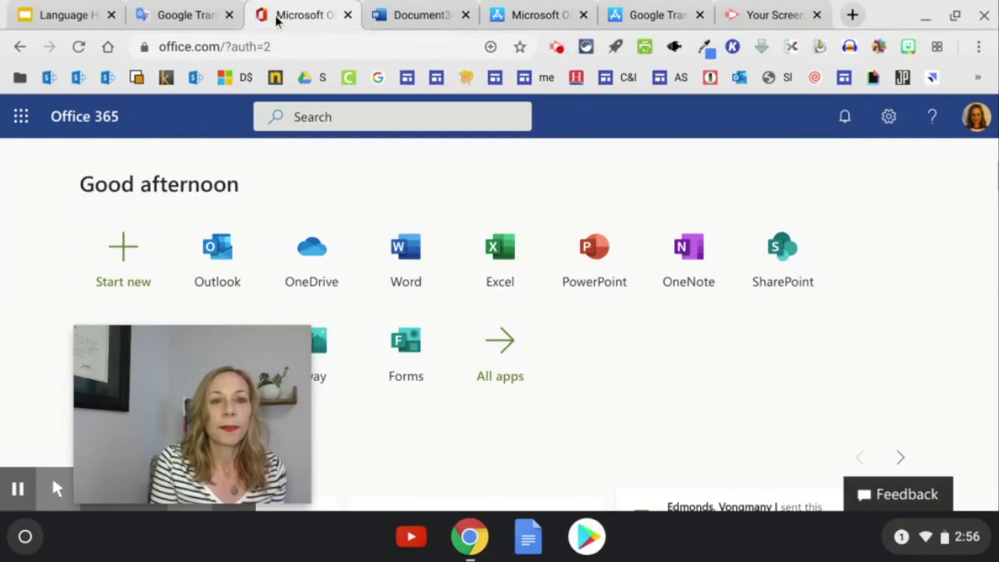
click(183, 14)
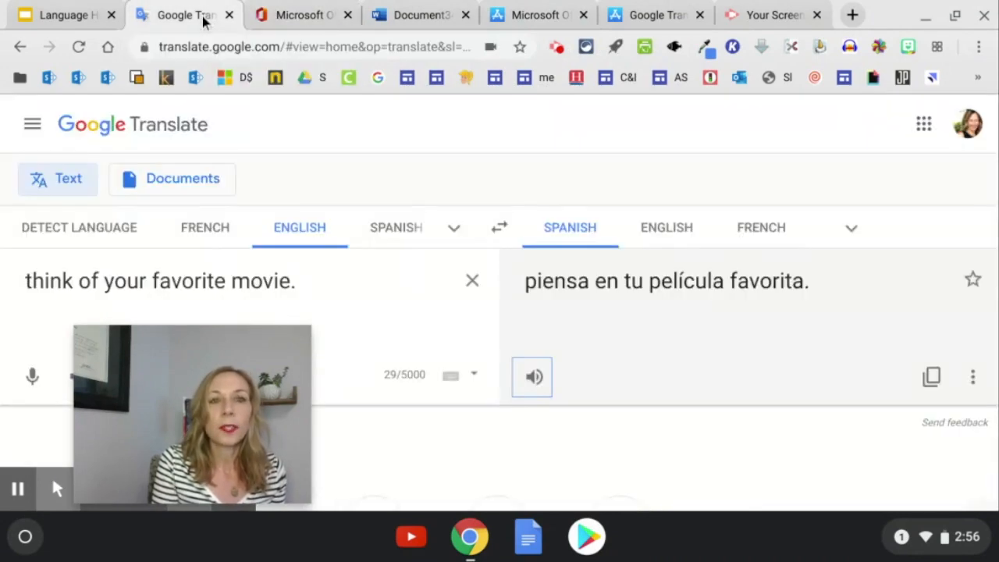
click(534, 15)
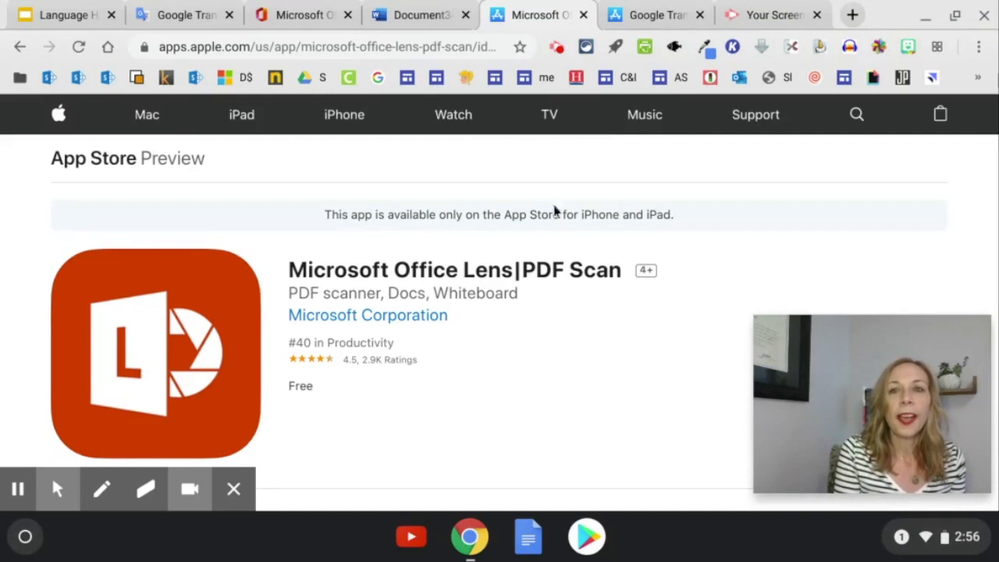
click(651, 14)
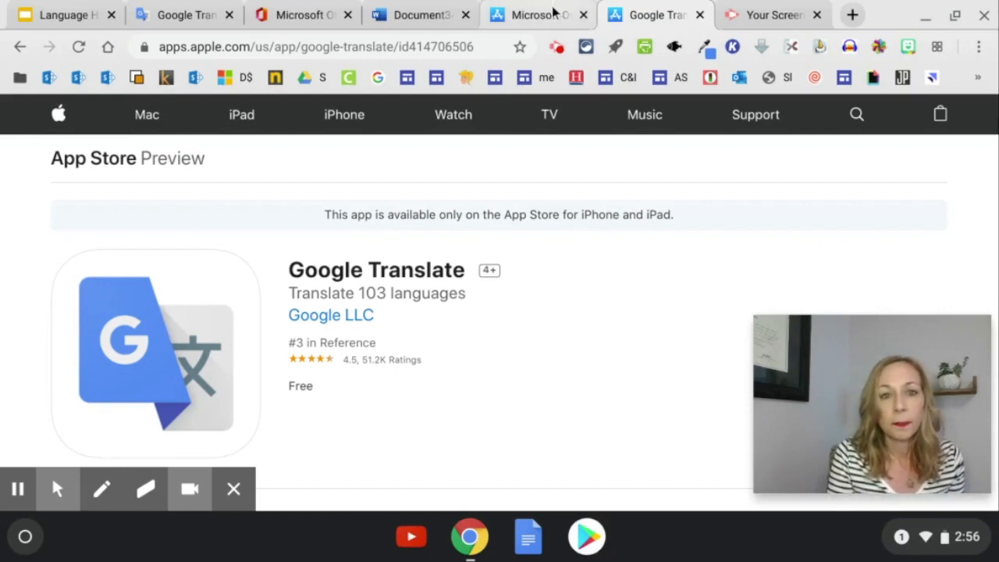
click(530, 15)
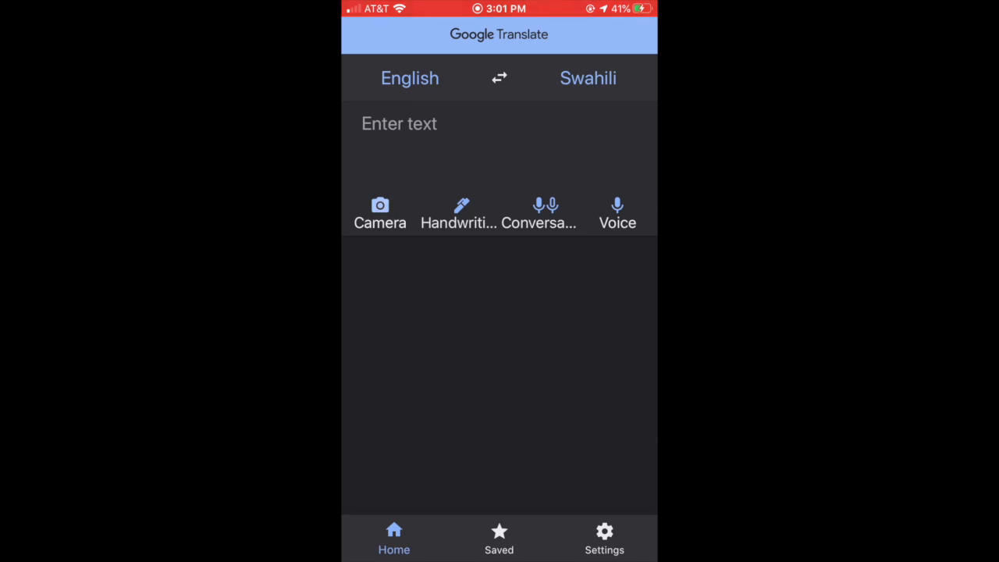
Show the Google Translate iPhone app set to translate English into Swahili
click(380, 213)
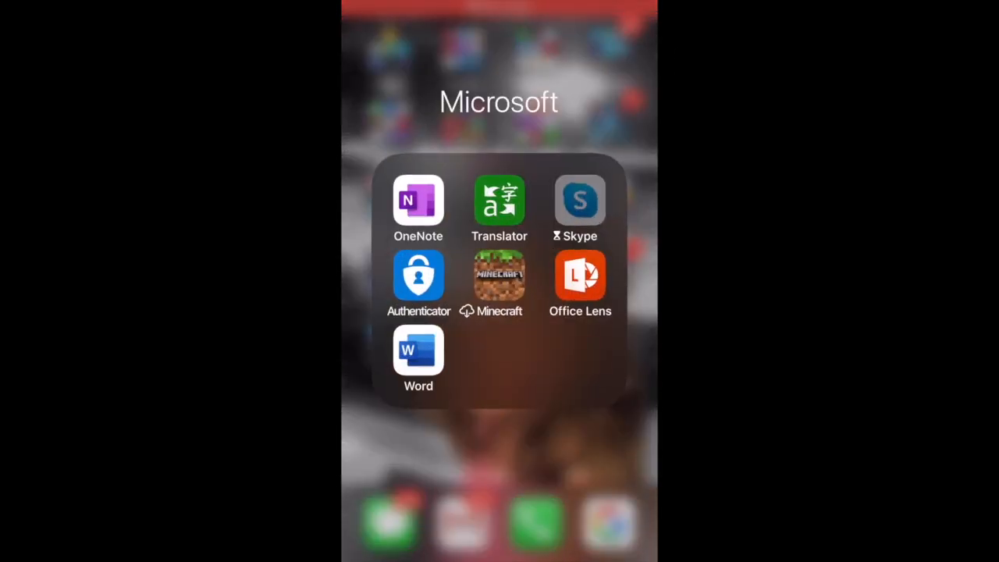
Capture the worksheet in Office Lens and crop the scan to the Favorites section
click(579, 277)
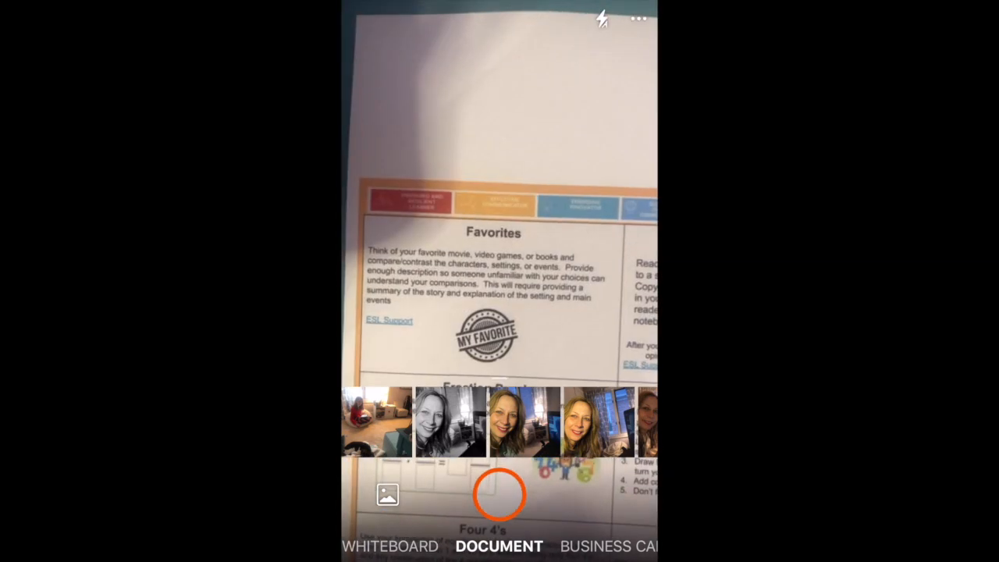
click(499, 494)
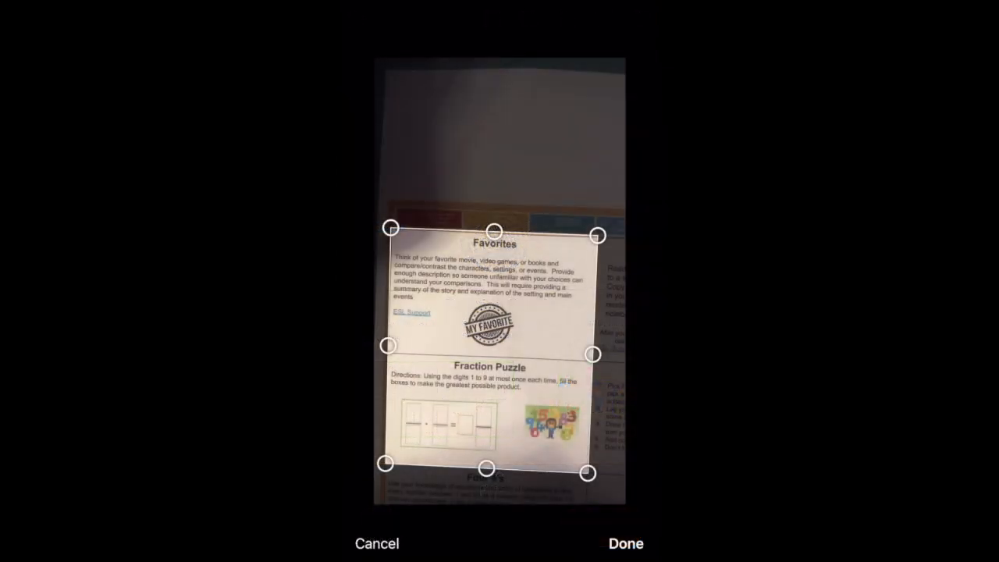
drag(490, 472, 490, 361)
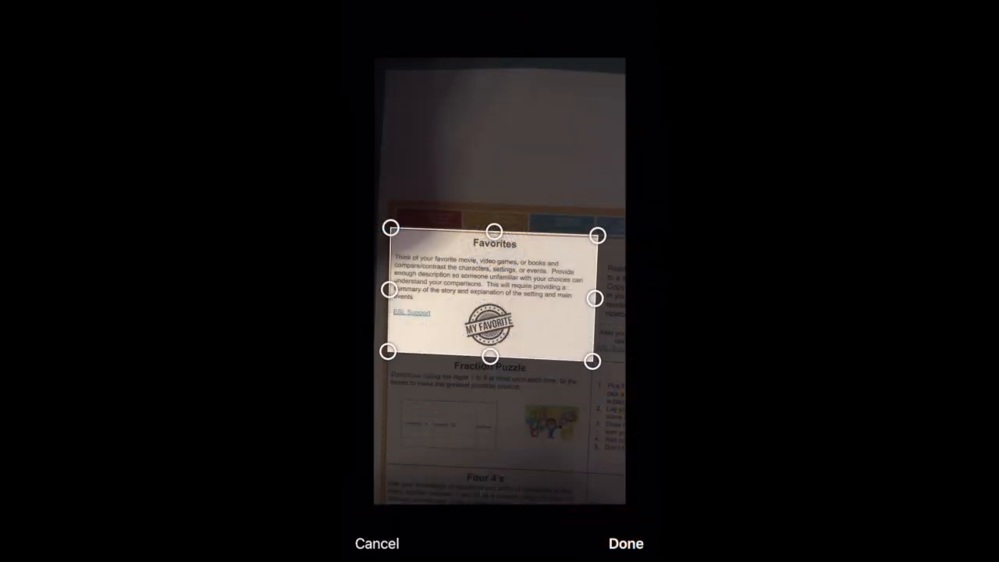
click(625, 544)
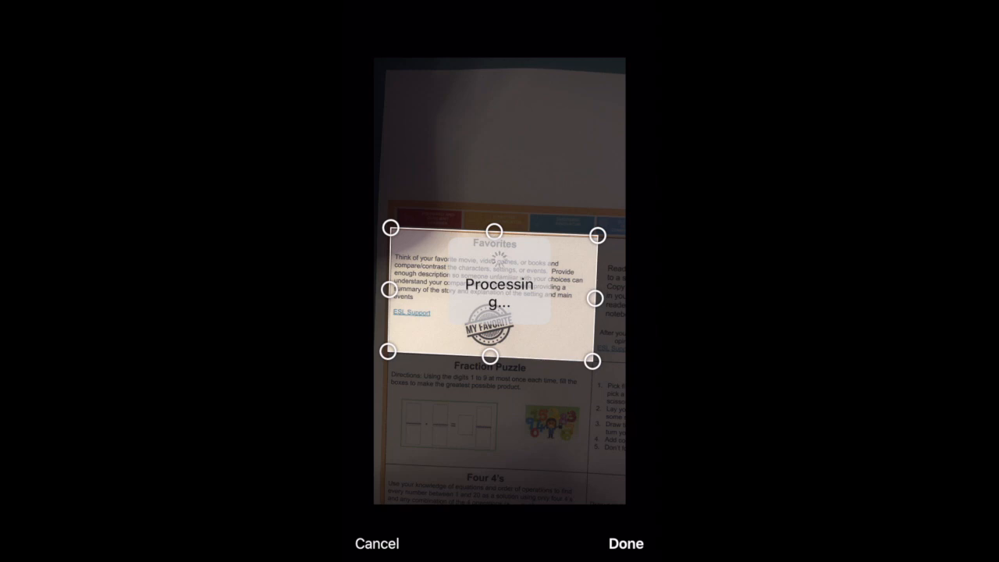
click(625, 543)
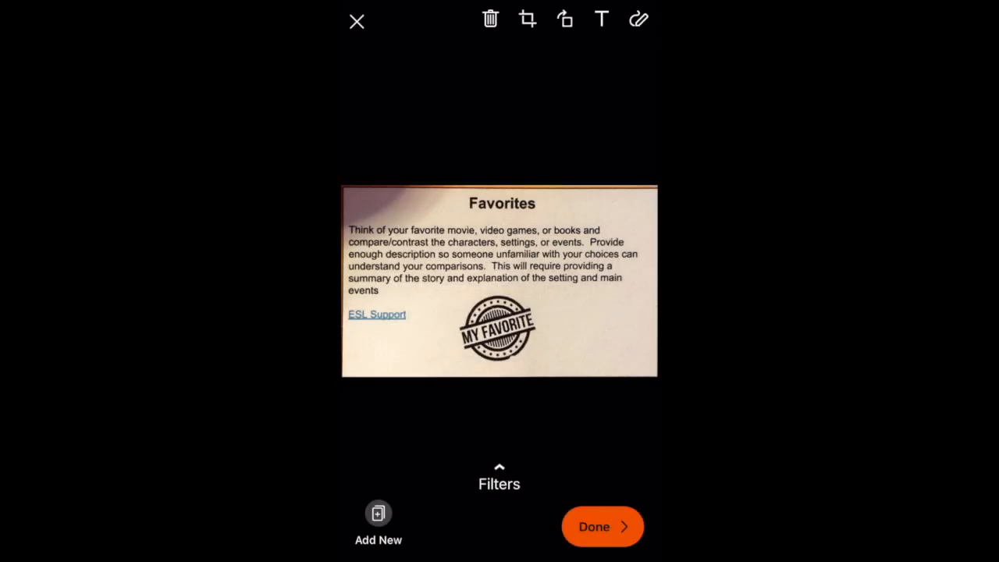
Export the Favorites scan from Office Lens to Immersive Reader and start it reading aloud
click(601, 525)
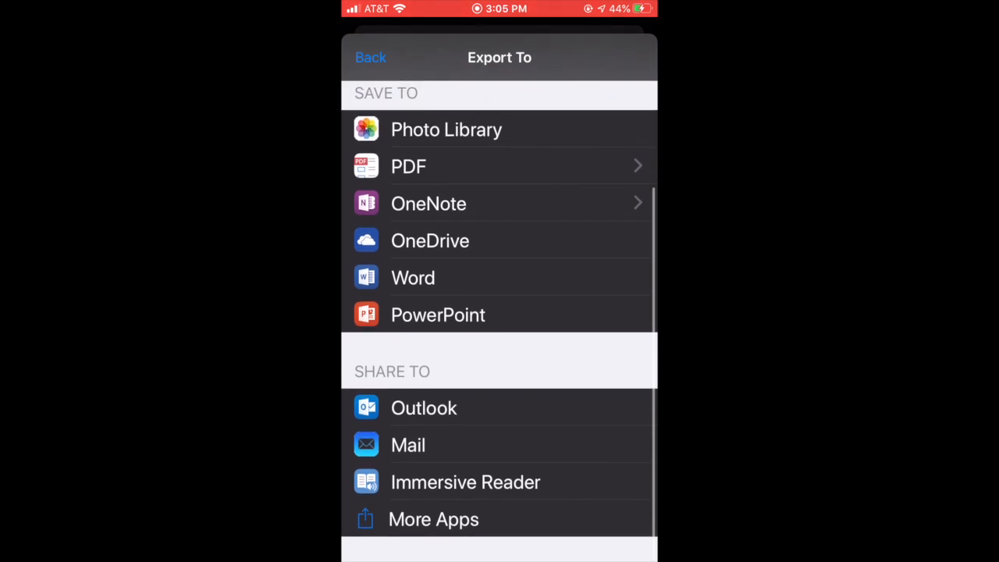
click(438, 315)
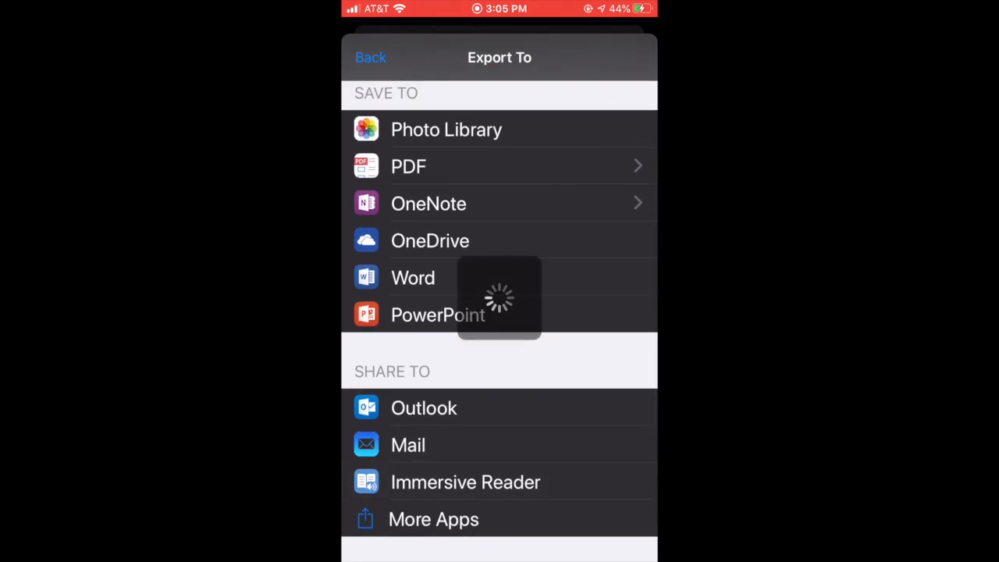
click(465, 481)
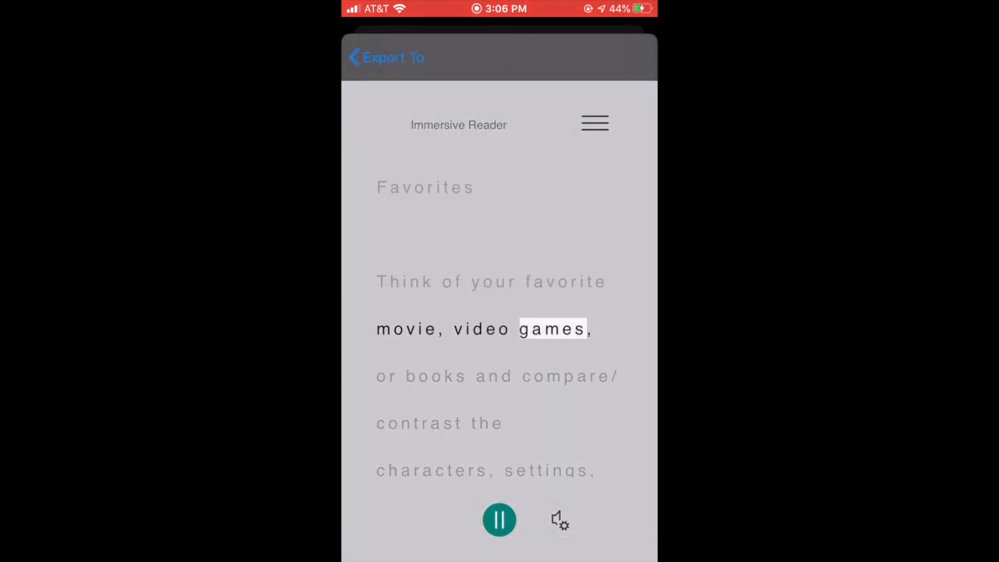
Slow the Immersive Reader voice speed from 2 to 1, then reach the reading preferences
click(560, 520)
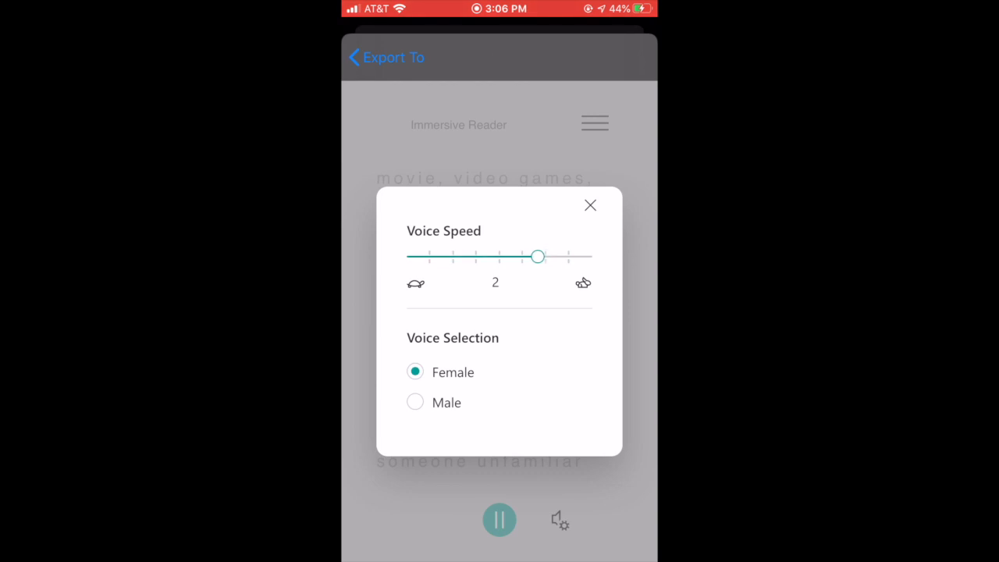
drag(537, 256, 453, 256)
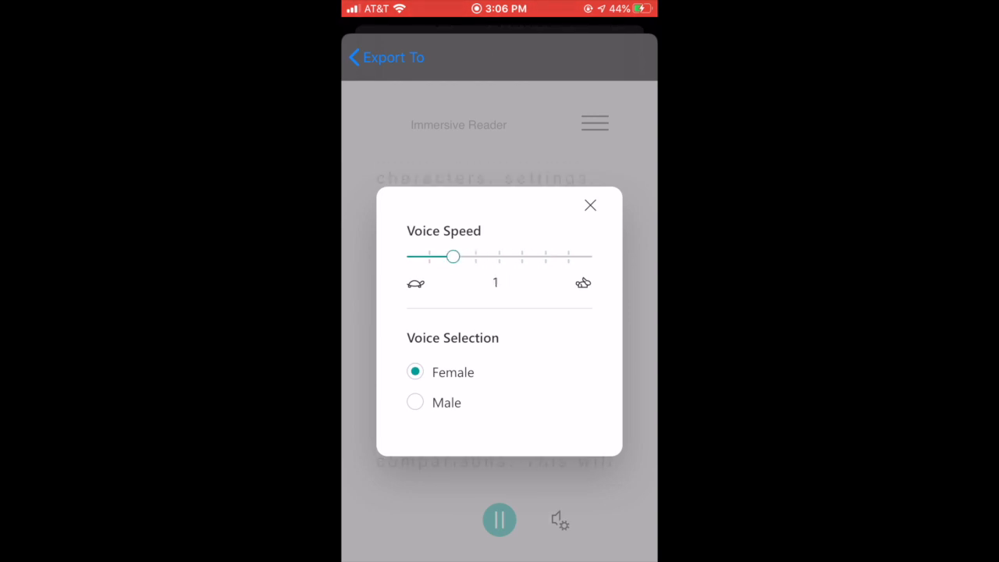
click(590, 205)
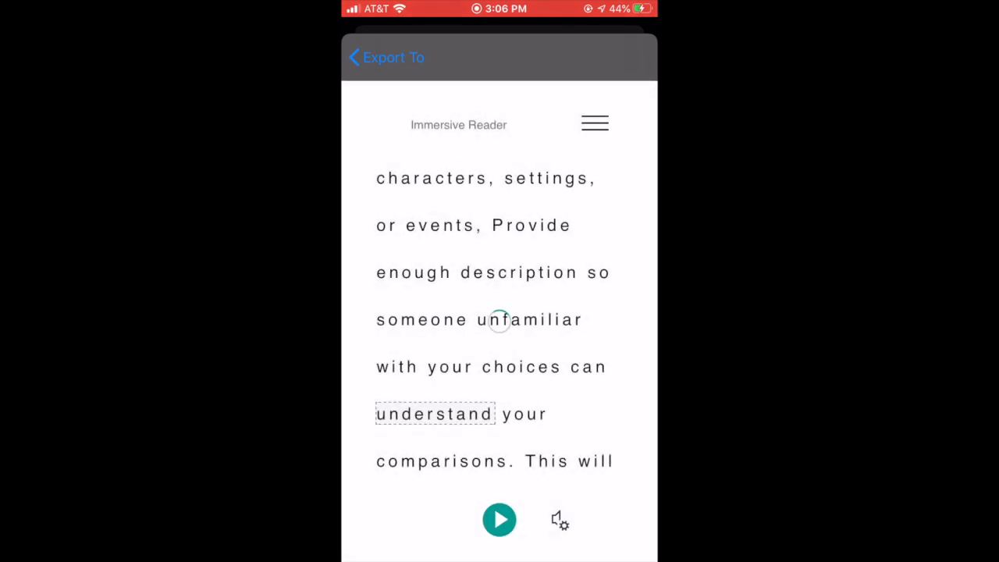
click(594, 123)
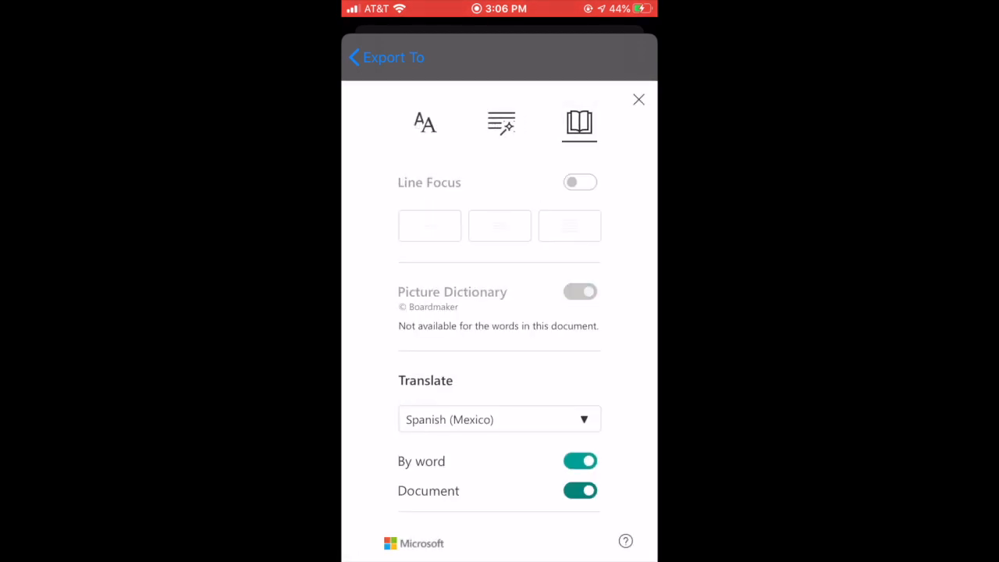
Translate the scanned Favorites text into Spanish (Mexico) and play it aloud
click(579, 291)
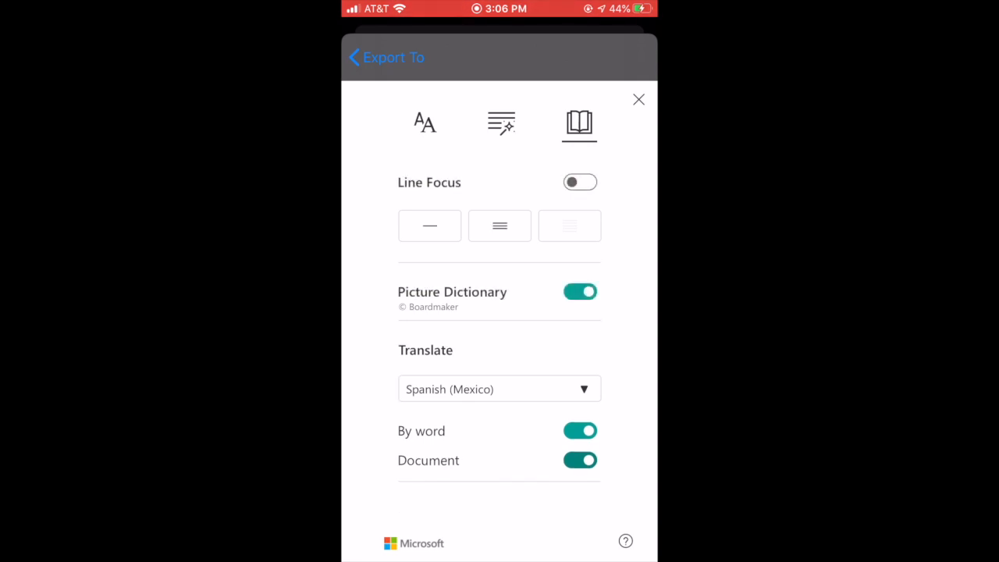
click(638, 99)
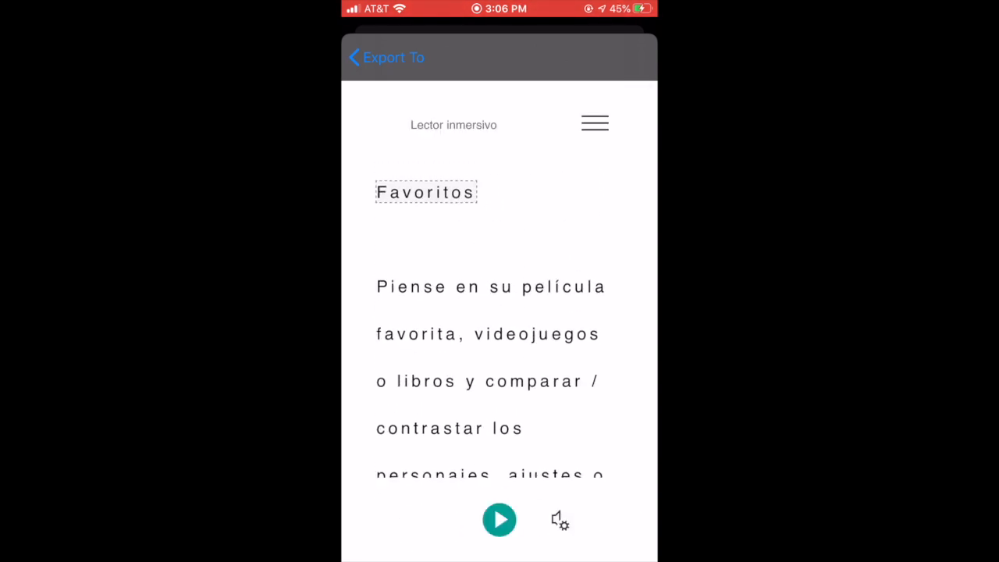
click(500, 520)
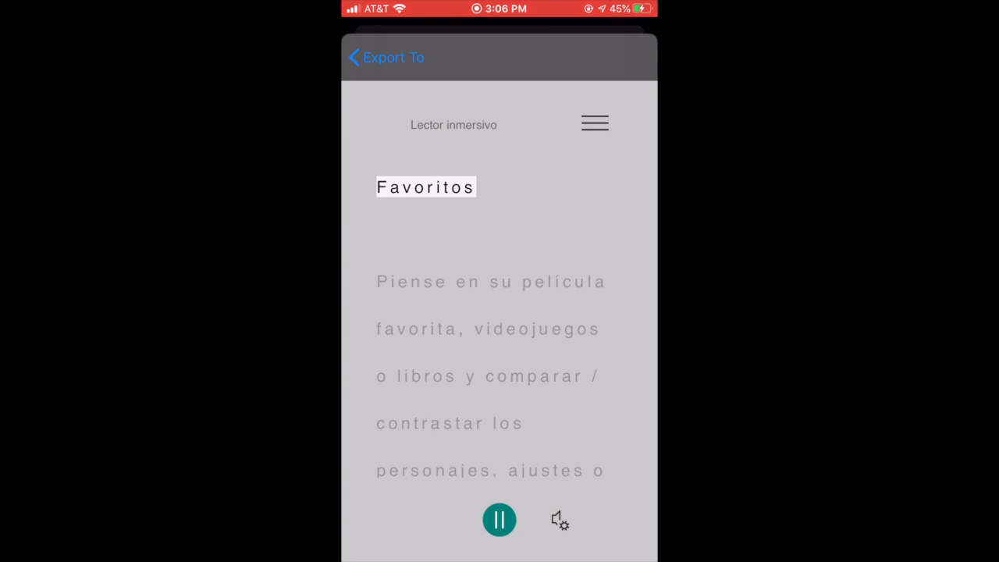